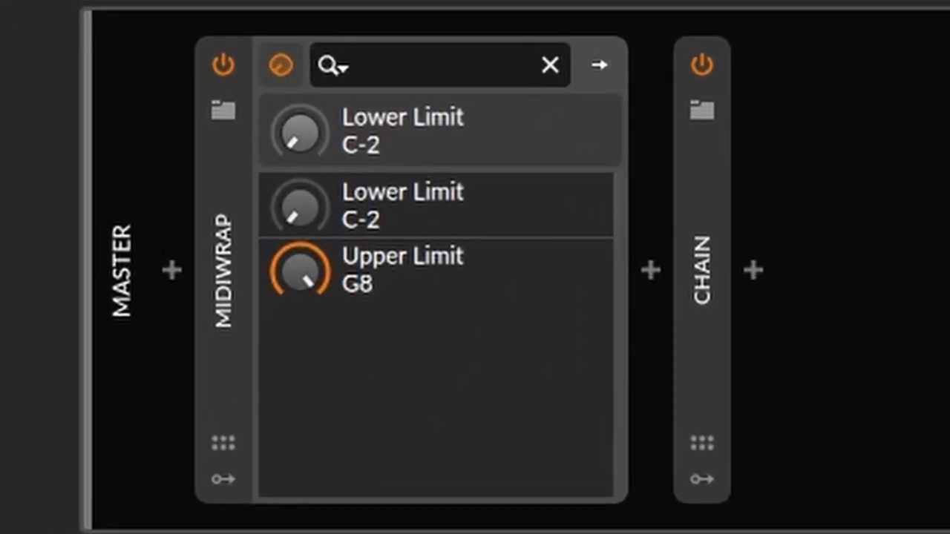
{"action": "mouse_move", "coordinate": [675, 389]}
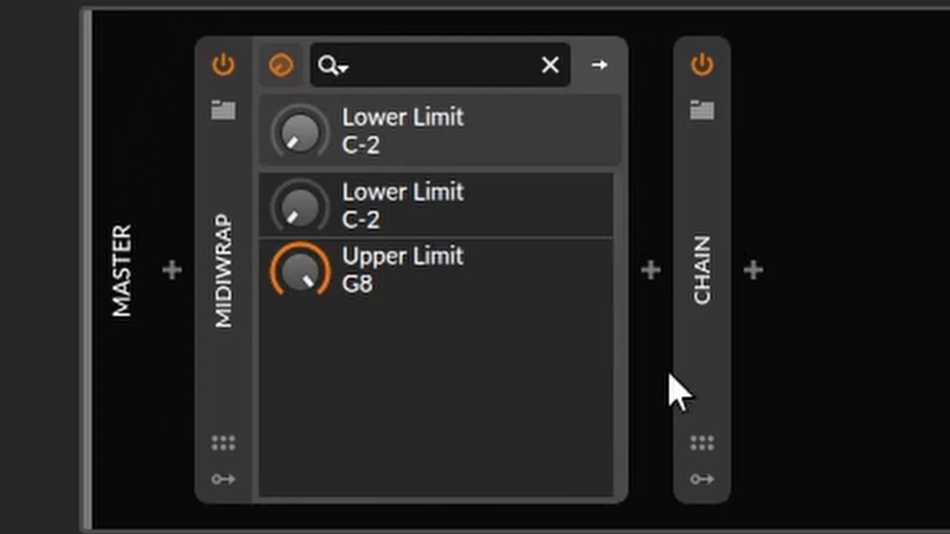
{"action": "mouse_move", "coordinate": [671, 512]}
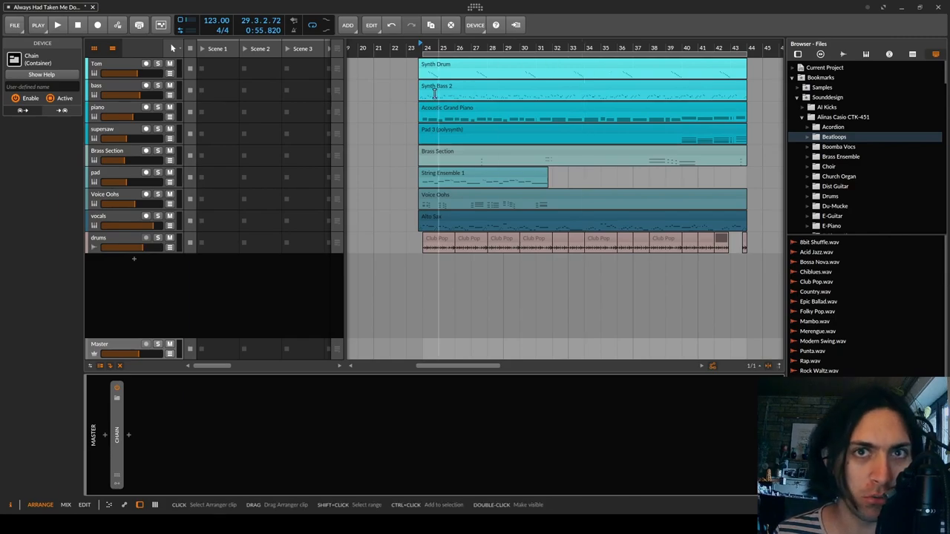
- Search the device browser for 'midi' and insert MIDIMirror on the vocals track
{"action": "left_click", "coordinate": [111, 217]}
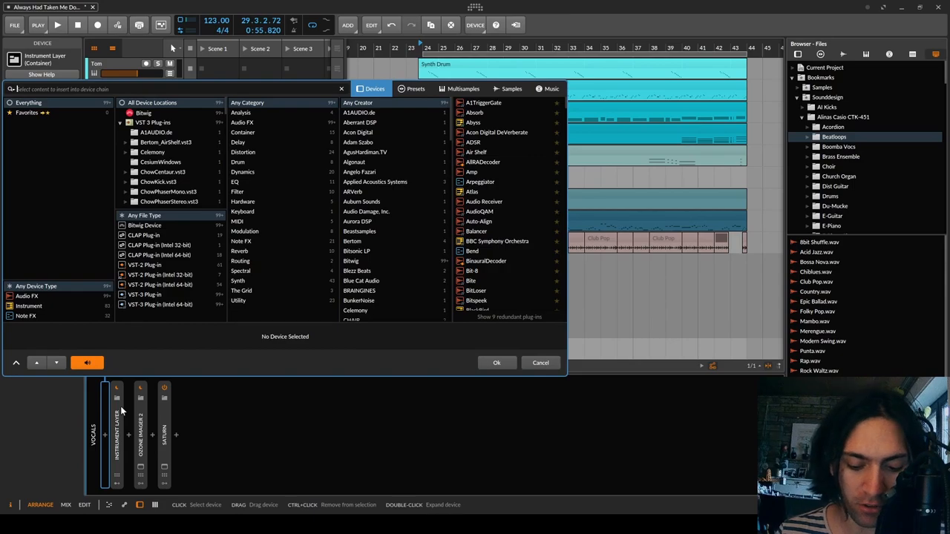
{"action": "type", "text": "midi"}
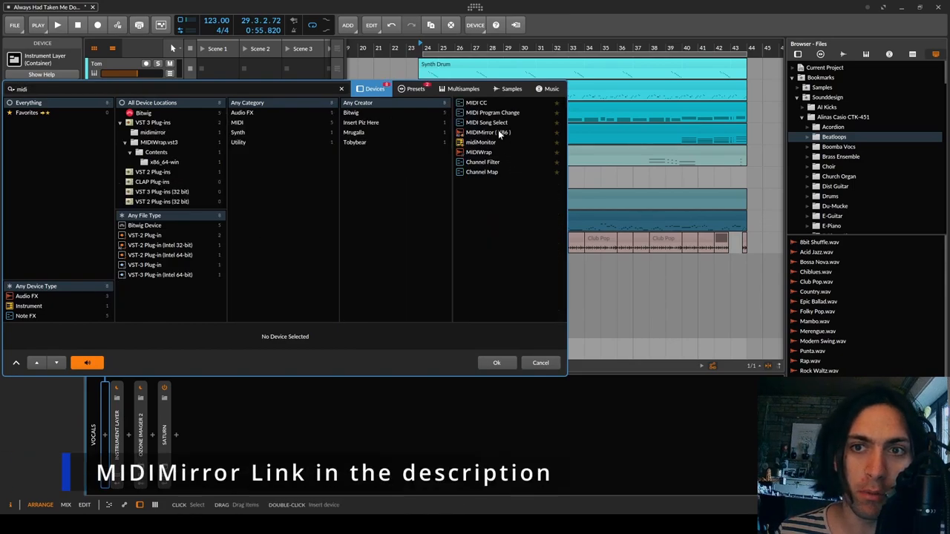
{"action": "double_click", "coordinate": [486, 132]}
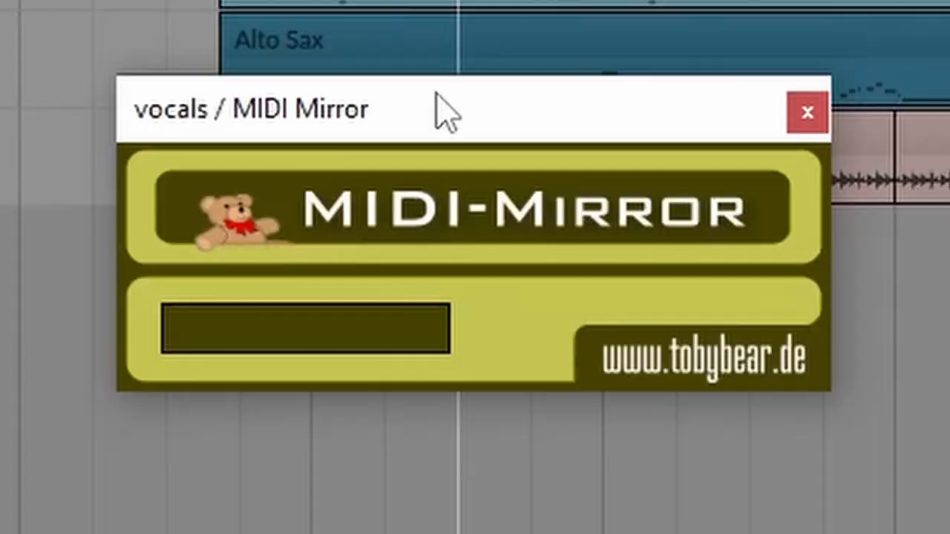
- Move MIDI Mirror in front of the Sampler in the Tom track's device chain
{"action": "left_click_drag", "start_coordinate": [171, 328], "coordinate": [304, 328]}
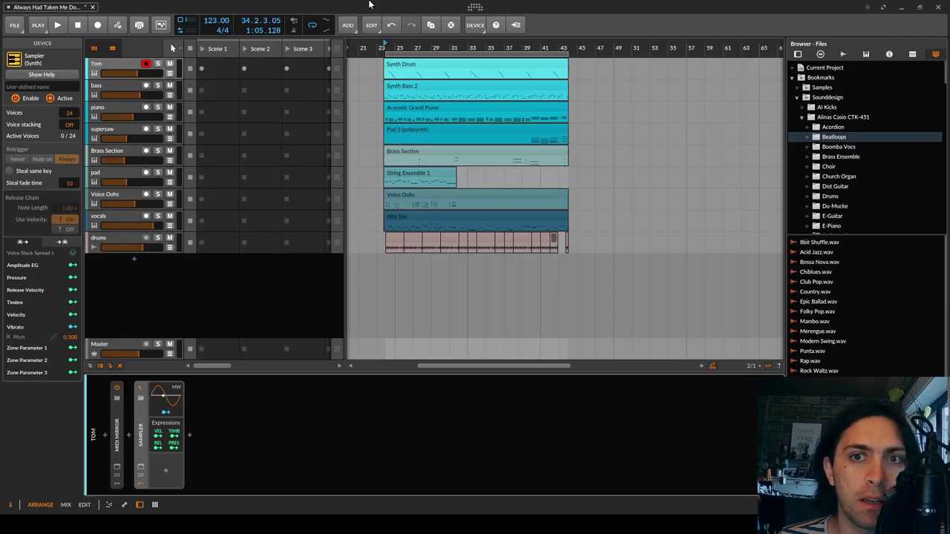
- Select the bass track to reveal its MIDI Mirror, MidiWrap, Note Transpose and JP6K chain
{"action": "left_click", "coordinate": [57, 23]}
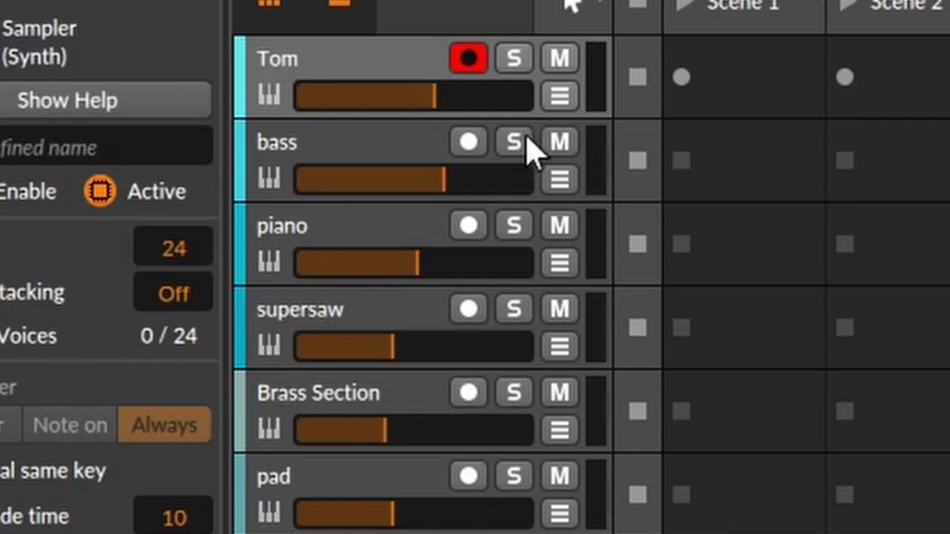
{"action": "left_click", "coordinate": [514, 142]}
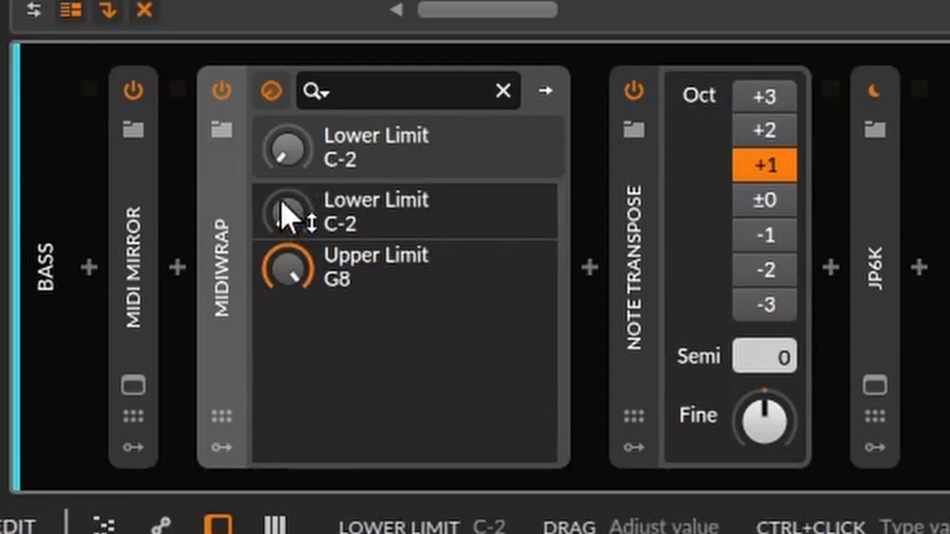
{"action": "mouse_move", "coordinate": [371, 215]}
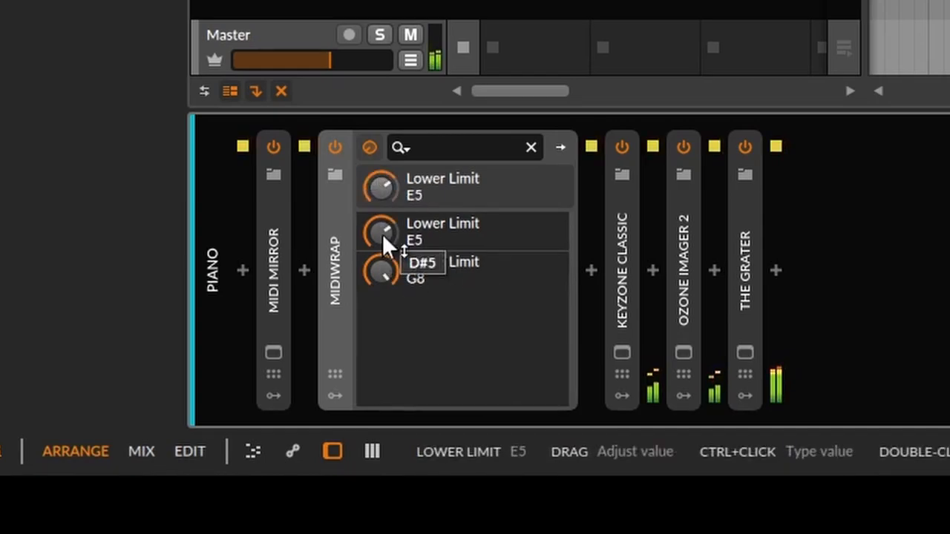
- Sweep the piano MidiWrap lower limit from E5 down through F3 to audition values
{"action": "left_click_drag", "start_coordinate": [383, 230], "coordinate": [383, 275]}
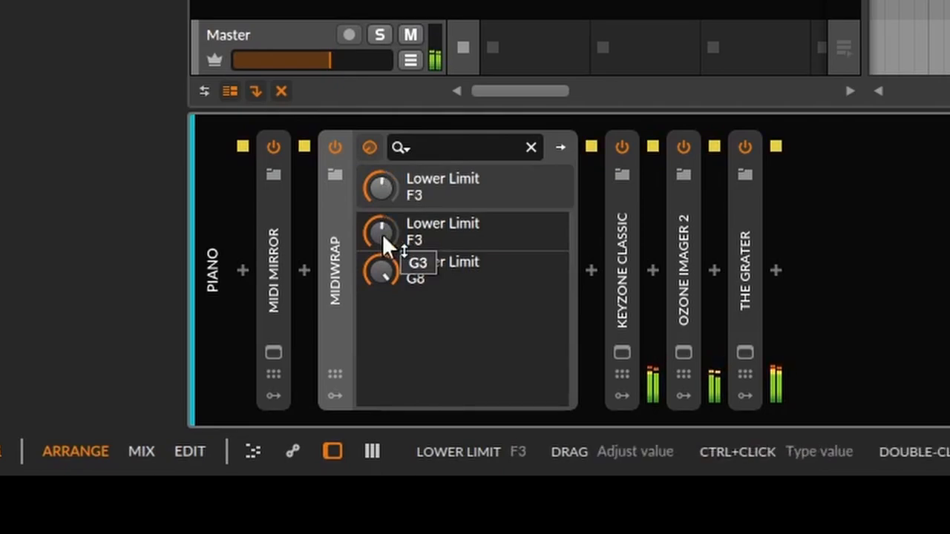
{"action": "left_click_drag", "start_coordinate": [380, 231], "coordinate": [380, 252]}
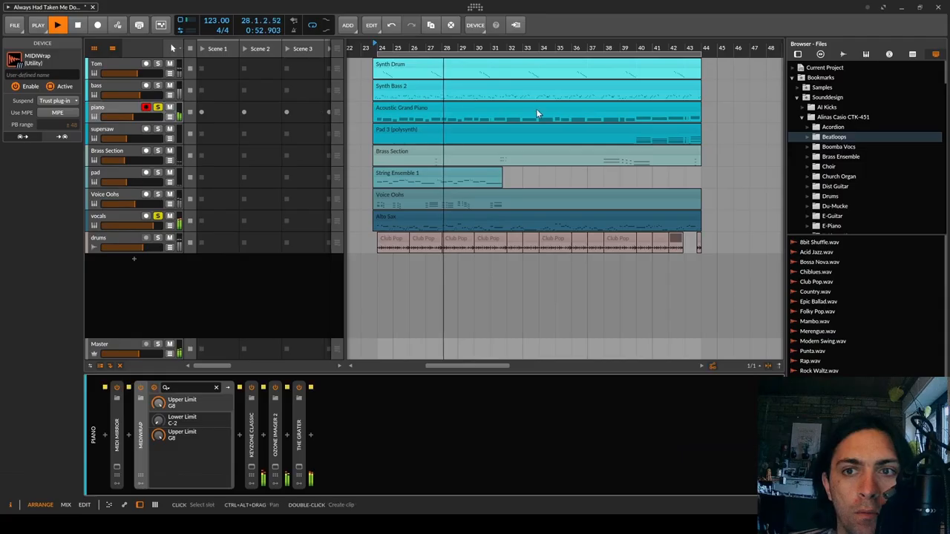
- Settle the piano MidiWrap lower limit at about D2
{"action": "double_click", "coordinate": [537, 119]}
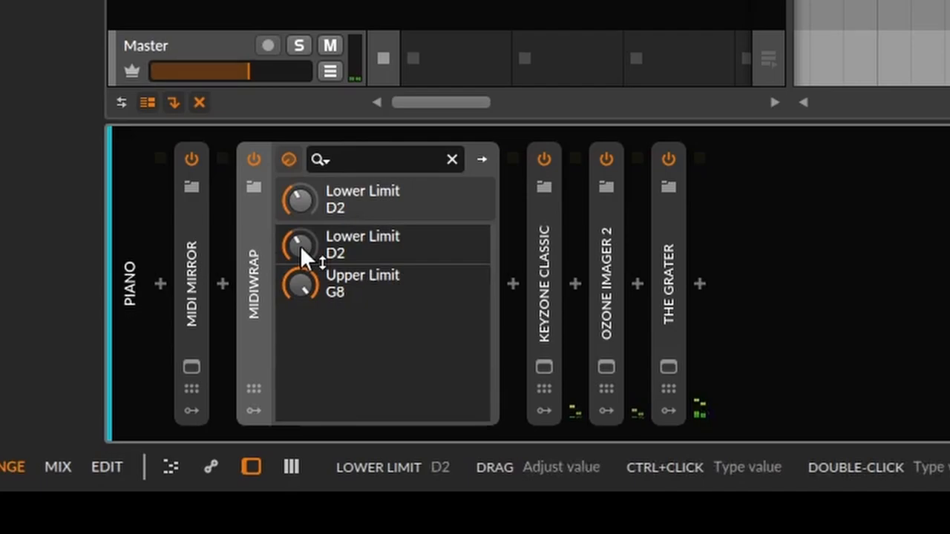
{"action": "left_click_drag", "start_coordinate": [300, 247], "coordinate": [300, 275]}
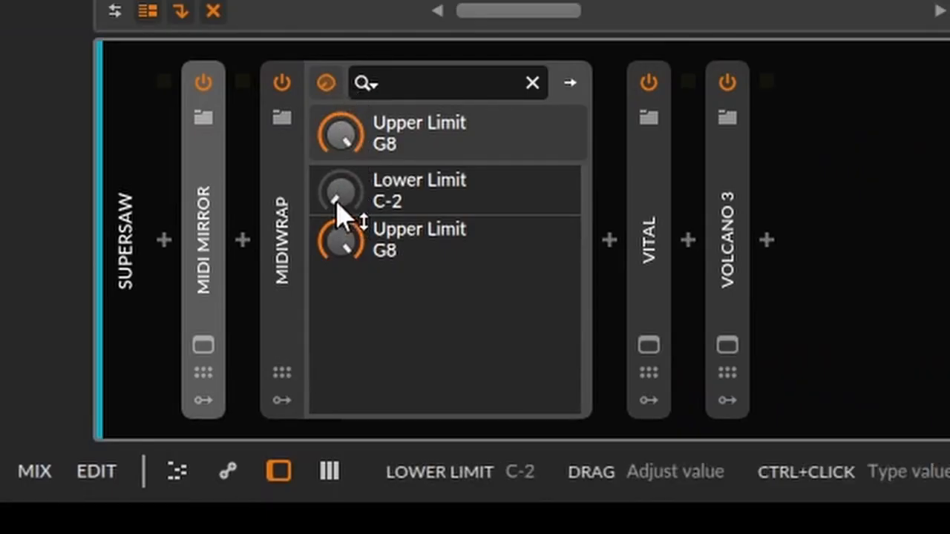
- Sweep the Supersaw MidiWrap lower limit through C5, G3, D#2 and land on F#2
{"action": "left_click_drag", "start_coordinate": [340, 190], "coordinate": [341, 185]}
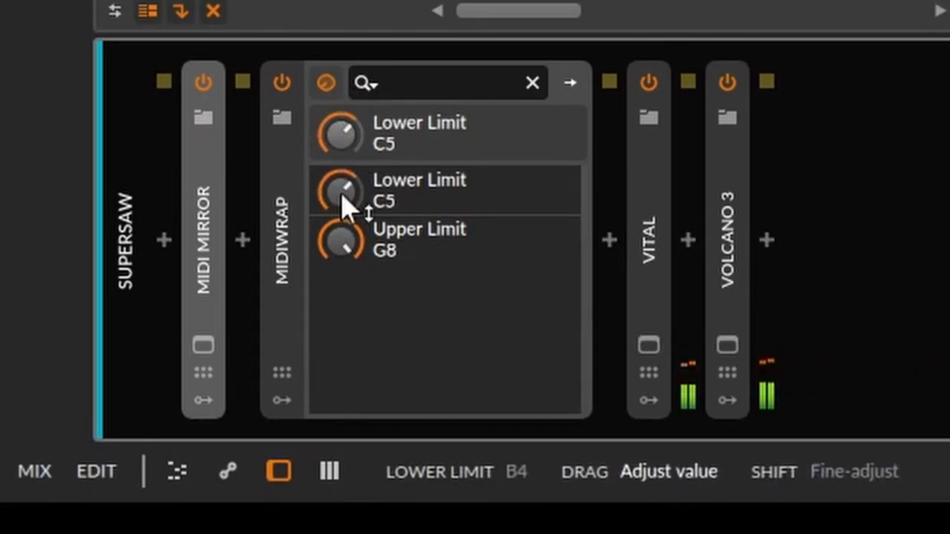
{"action": "left_click_drag", "start_coordinate": [341, 192], "coordinate": [344, 148]}
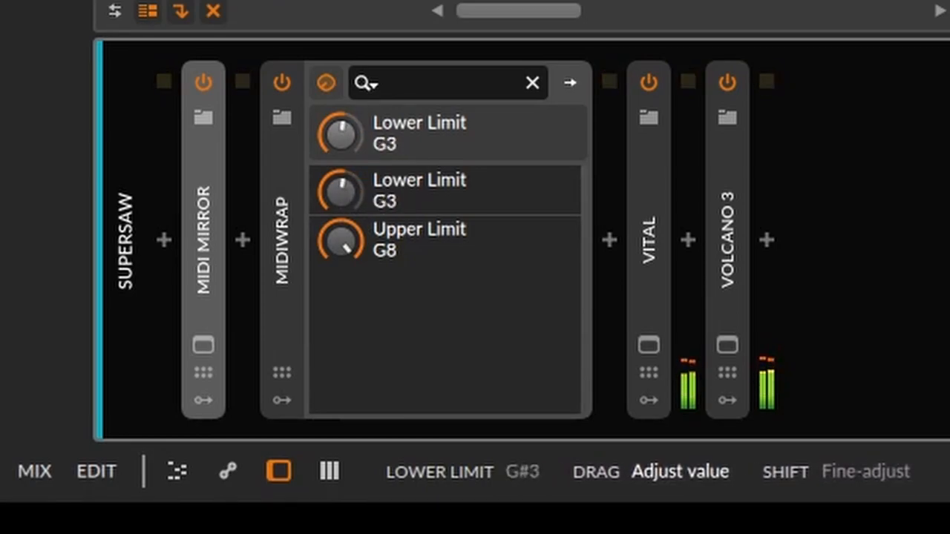
{"action": "left_click_drag", "start_coordinate": [340, 134], "coordinate": [340, 149]}
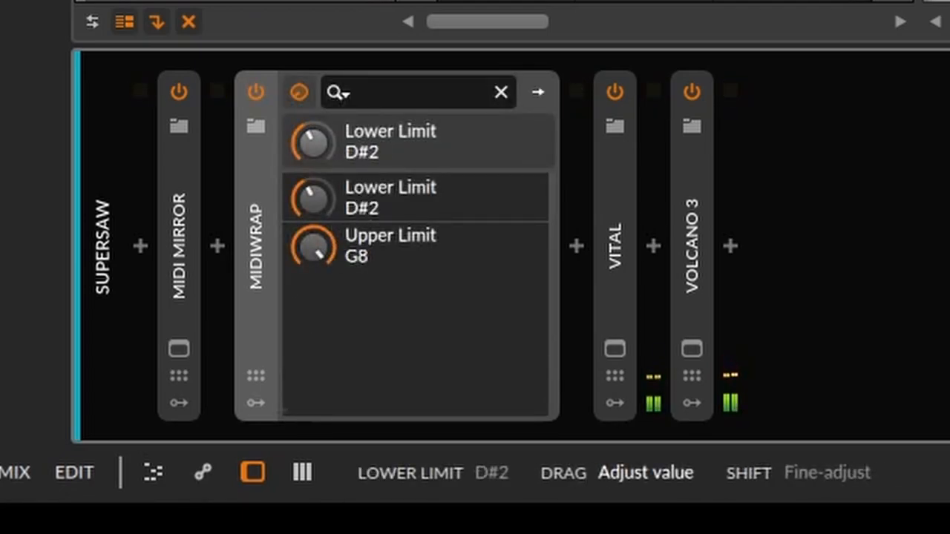
{"action": "left_click_drag", "start_coordinate": [311, 141], "coordinate": [311, 127]}
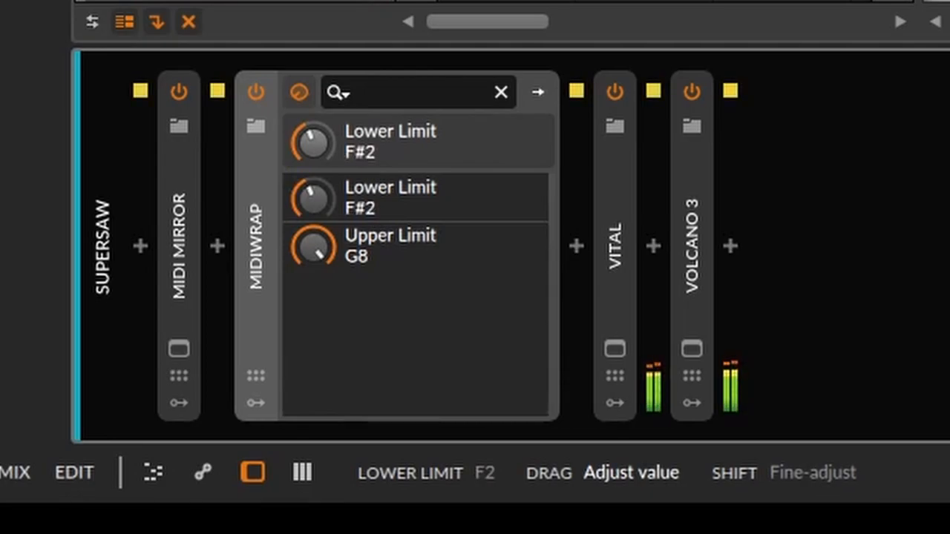
{"action": "mouse_move", "coordinate": [740, 389]}
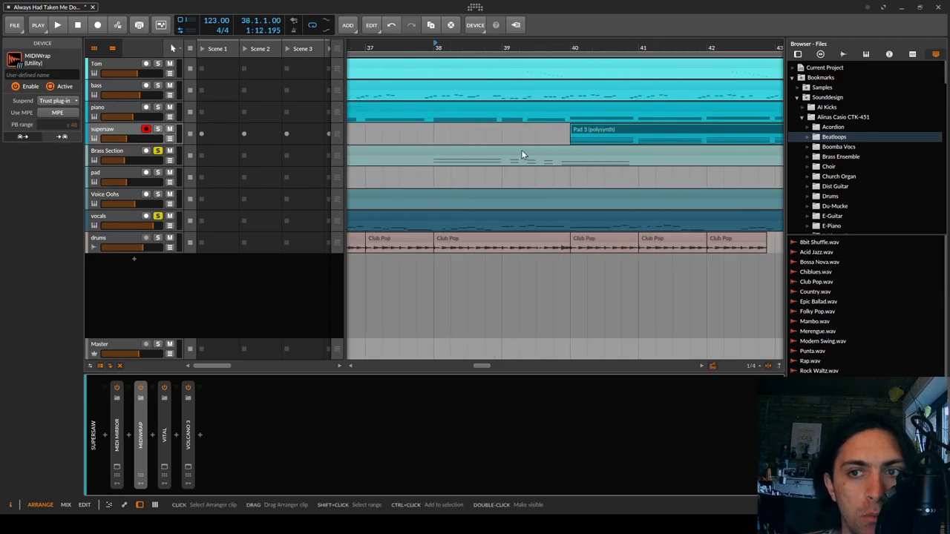
- On the Brass Section track, bring the MidiWrap lower limit from D3 down to D#2
{"action": "left_click", "coordinate": [56, 24]}
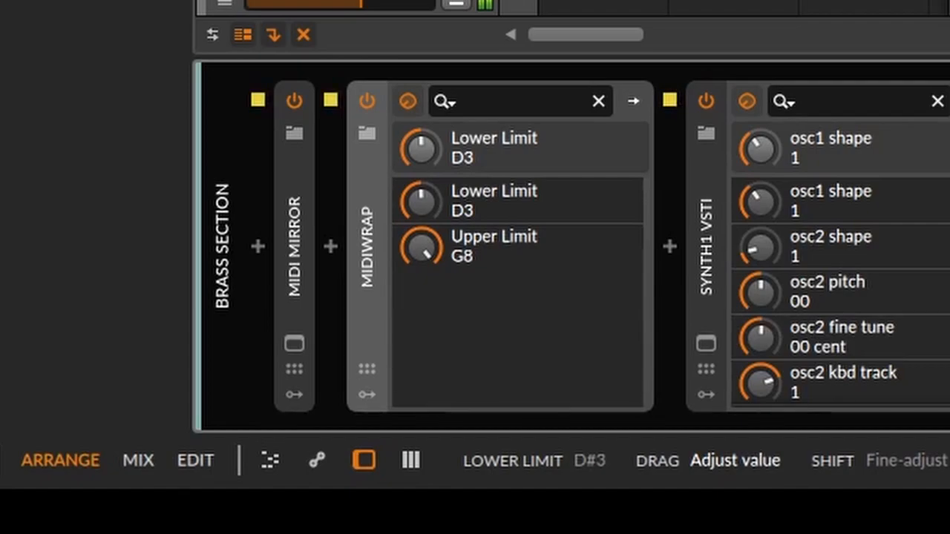
{"action": "left_click_drag", "start_coordinate": [421, 149], "coordinate": [421, 208]}
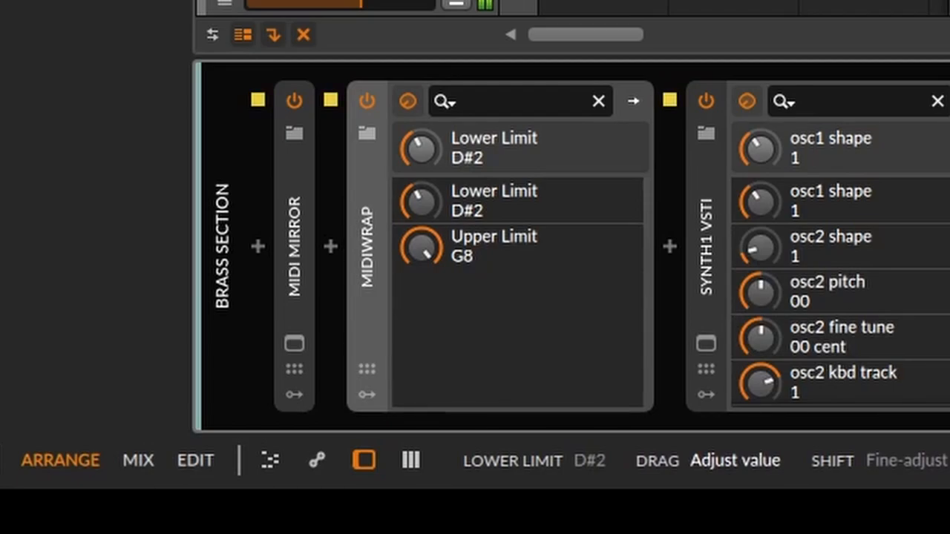
{"action": "left_click_drag", "start_coordinate": [421, 149], "coordinate": [422, 119]}
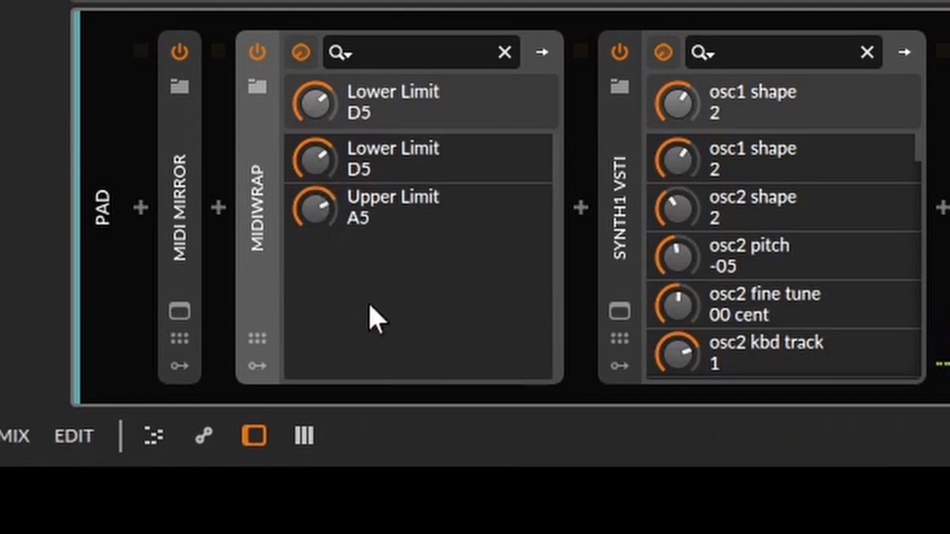
{"action": "mouse_move", "coordinate": [315, 210]}
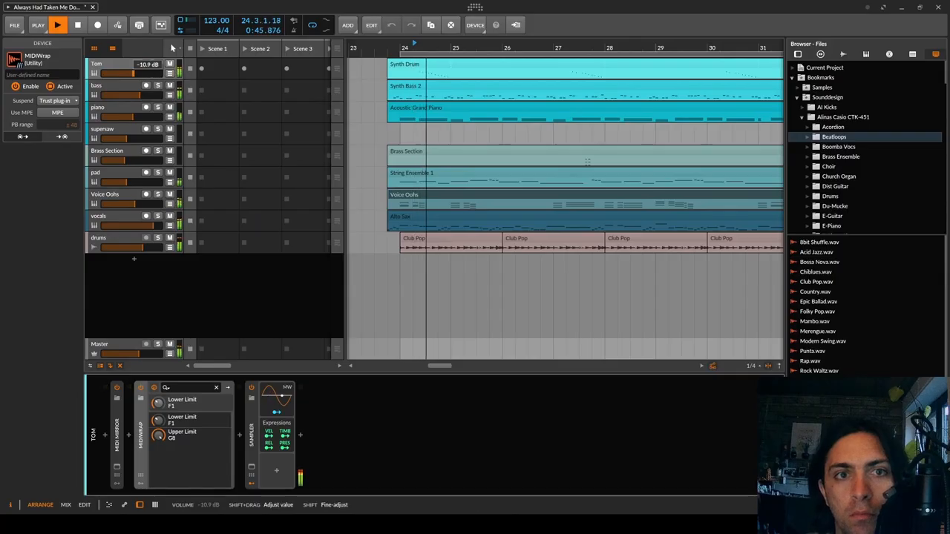
- Lower the Tom track's volume fader slightly
{"action": "left_click_drag", "start_coordinate": [127, 72], "coordinate": [126, 74]}
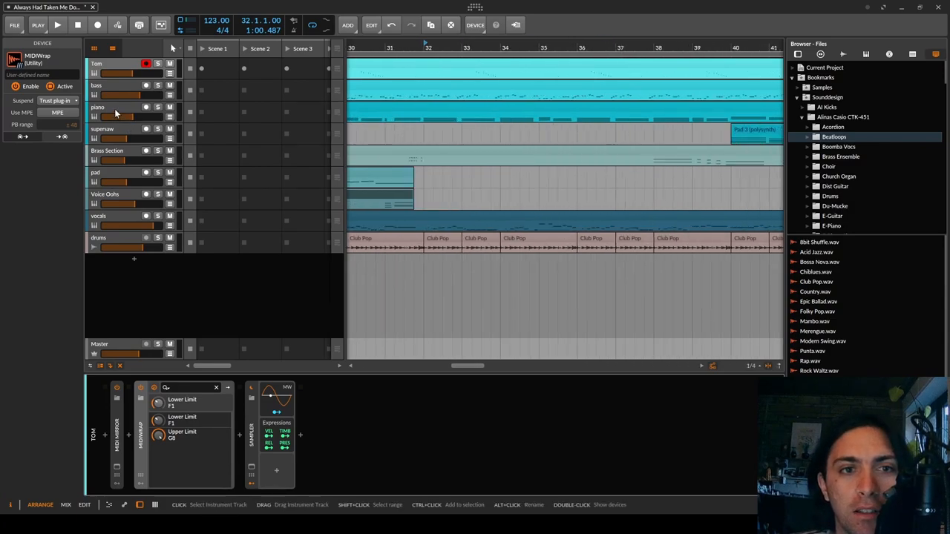
- Switch from the Bass track to the Supersaw track to reach its Instrument Layer's Vital
{"action": "left_click", "coordinate": [98, 107]}
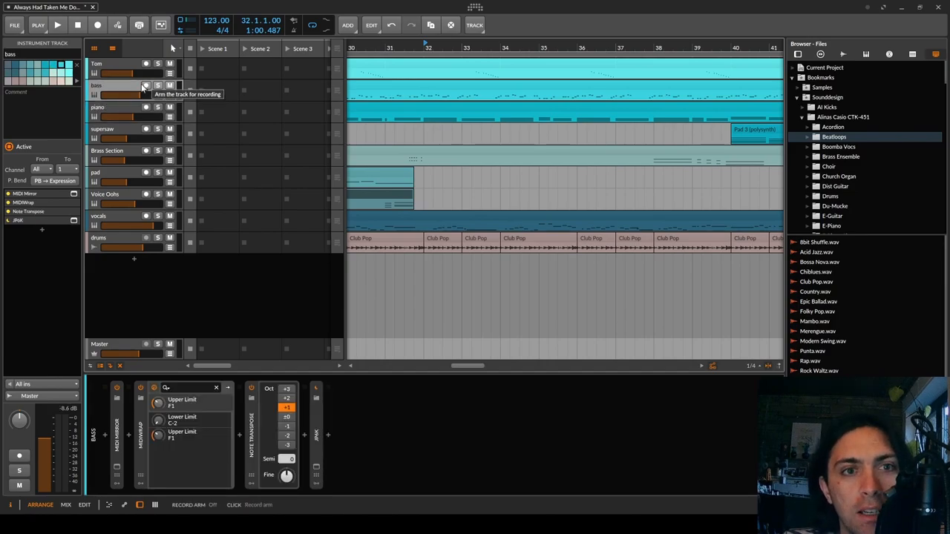
{"action": "left_click", "coordinate": [98, 107]}
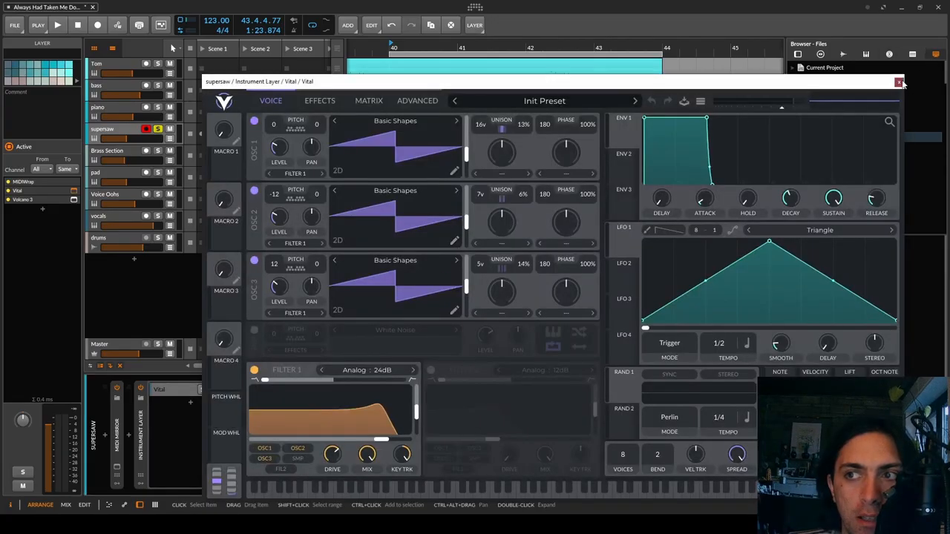
- Close Vital and load C4.wav into the Sampler layer of the Supersaw Instrument Layer
{"action": "left_click", "coordinate": [900, 81]}
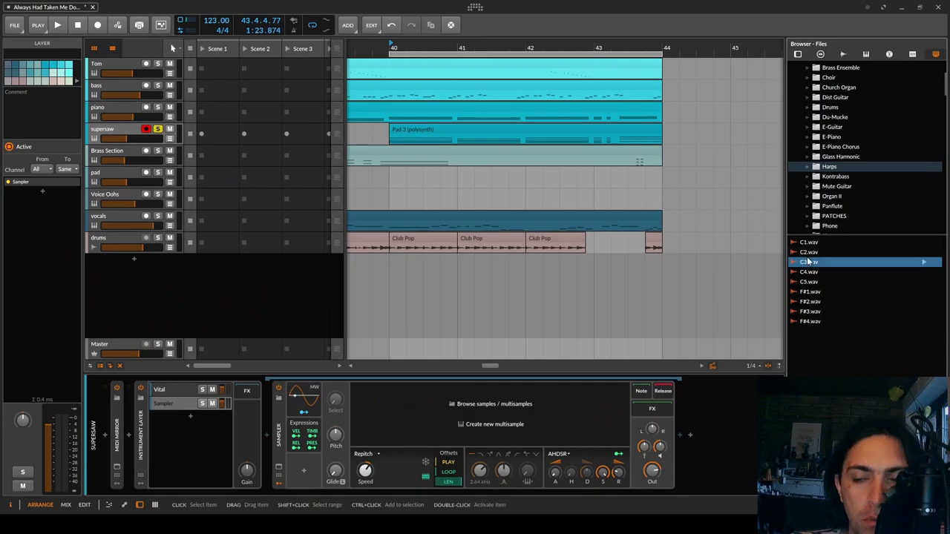
{"action": "double_click", "coordinate": [809, 261]}
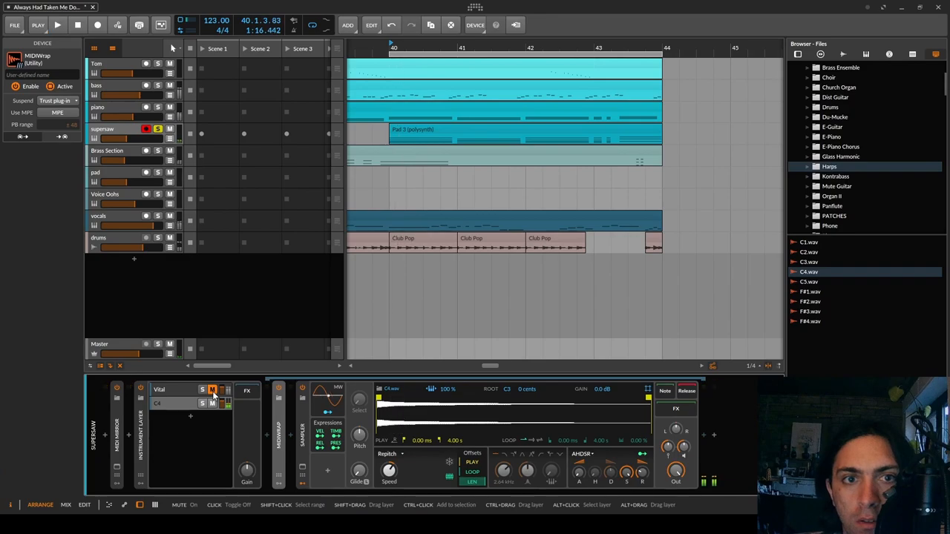
- Select the C4 layer and set its MidiWrap lower limit to F4
{"action": "left_click", "coordinate": [213, 389]}
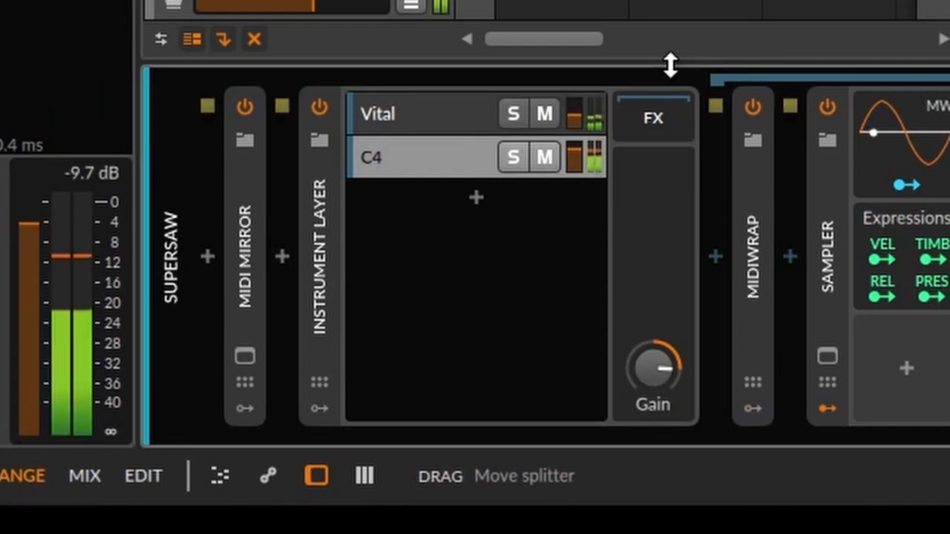
{"action": "mouse_move", "coordinate": [681, 92]}
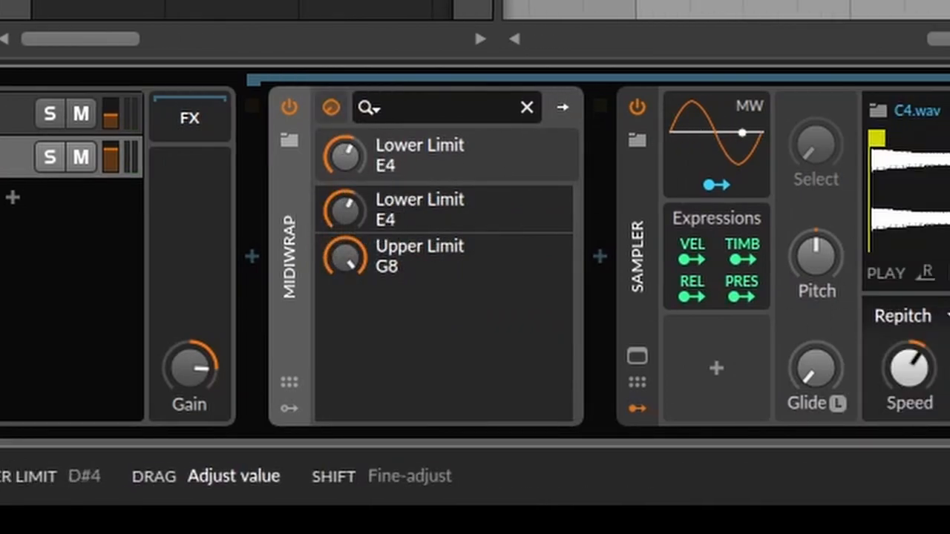
{"action": "left_click_drag", "start_coordinate": [345, 155], "coordinate": [345, 146]}
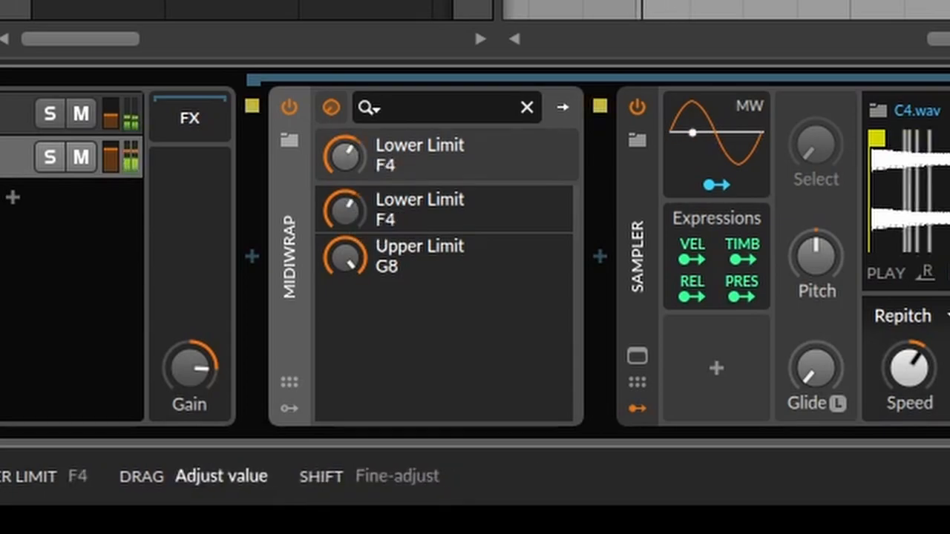
{"action": "left_click_drag", "start_coordinate": [347, 156], "coordinate": [347, 170]}
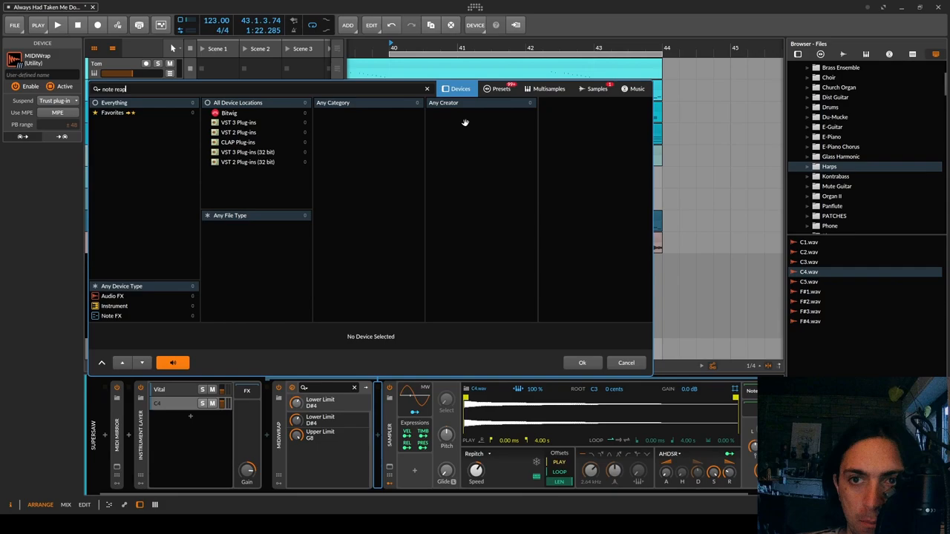
- Add Note Repeats via 'note rep' search and lower the MidiWrap limit to D#3
{"action": "type", "text": "note rep"}
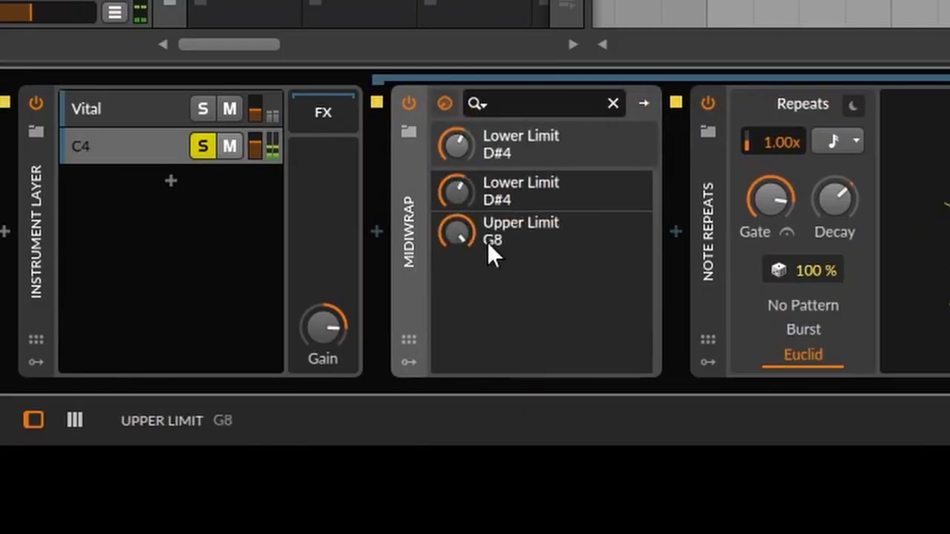
{"action": "left_click_drag", "start_coordinate": [457, 190], "coordinate": [457, 211]}
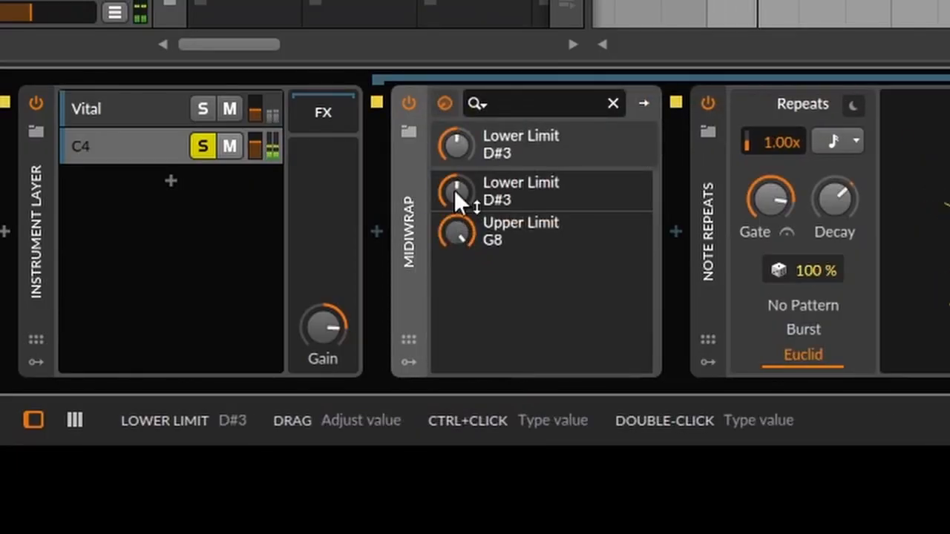